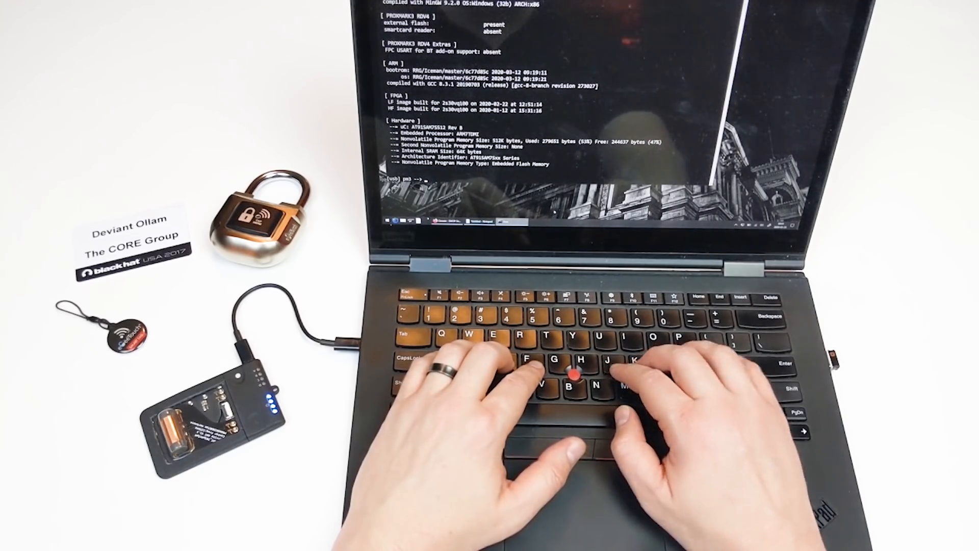
# Run 'hf search' to identify the NTAG 216 ISO14443-A tag and read its UID
pyautogui.write('hf search')
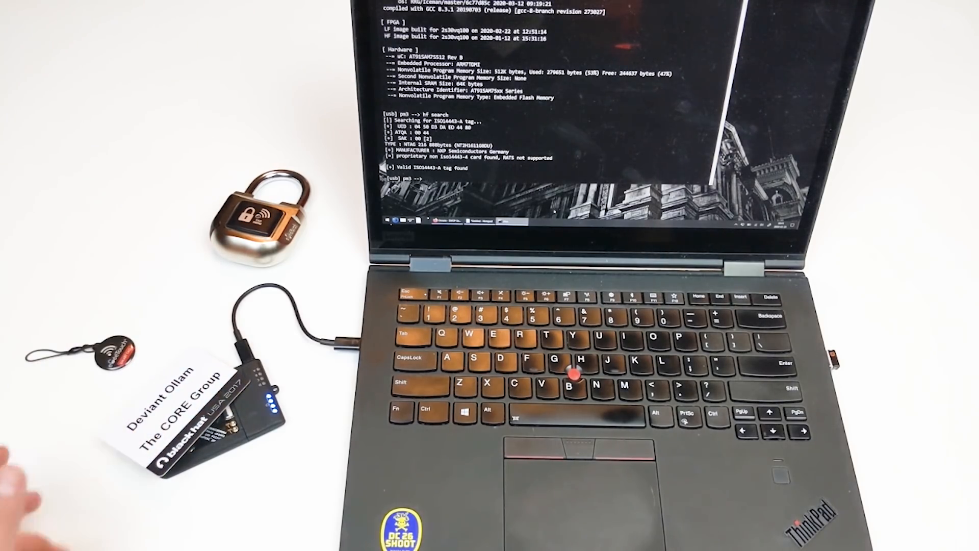
pyautogui.press('Return')
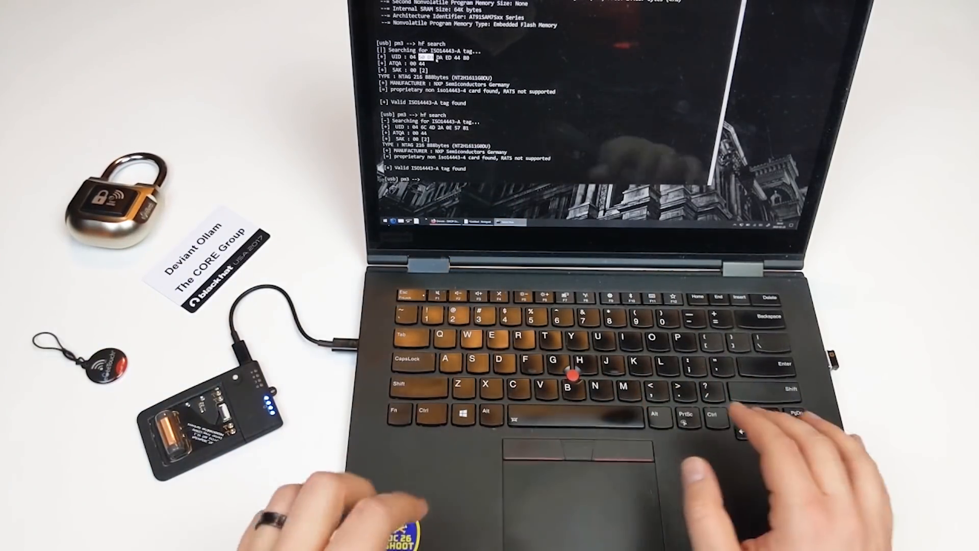
# Rerun hf search to detect the Gen 1a magic MIFARE Classic 1k card and highlight UID 01 02 03 04
pyautogui.press('Return')
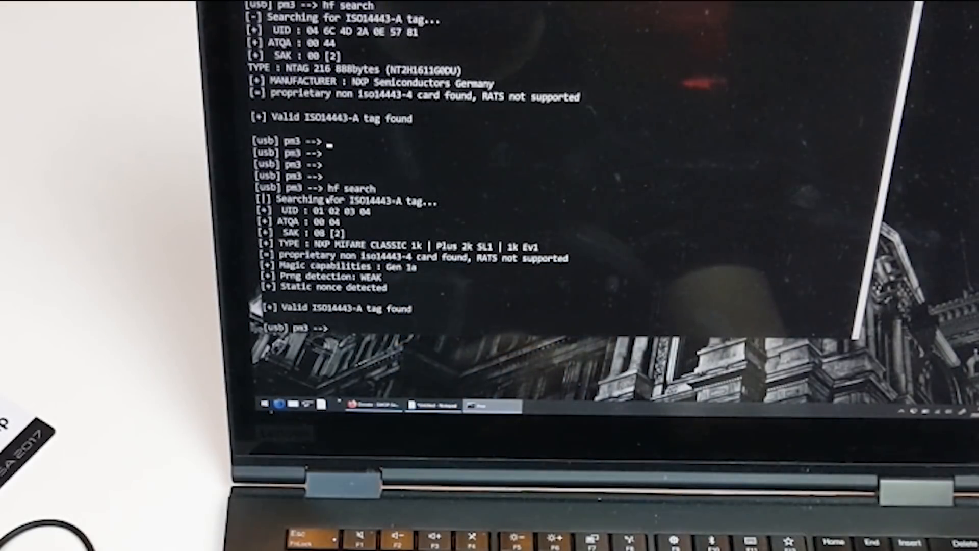
pyautogui.doubleClick(343, 211)
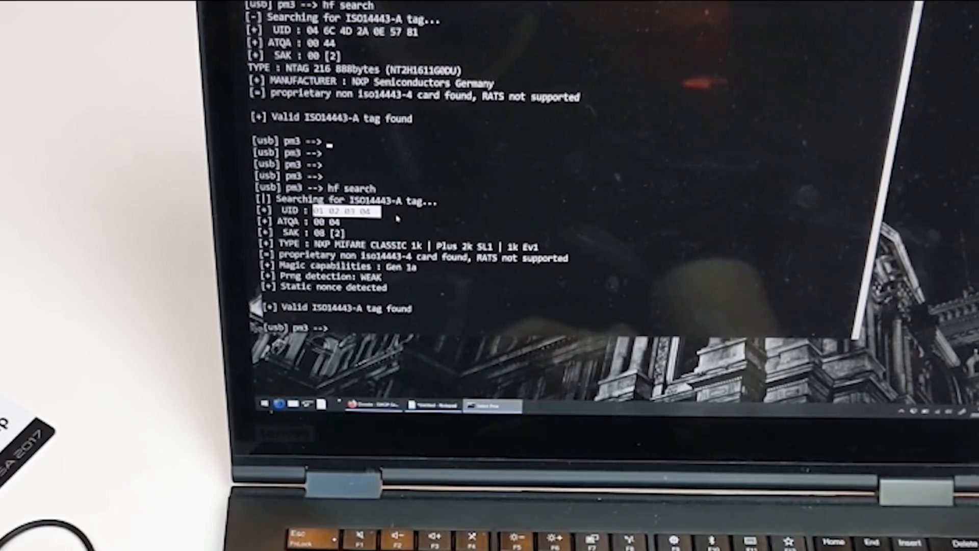